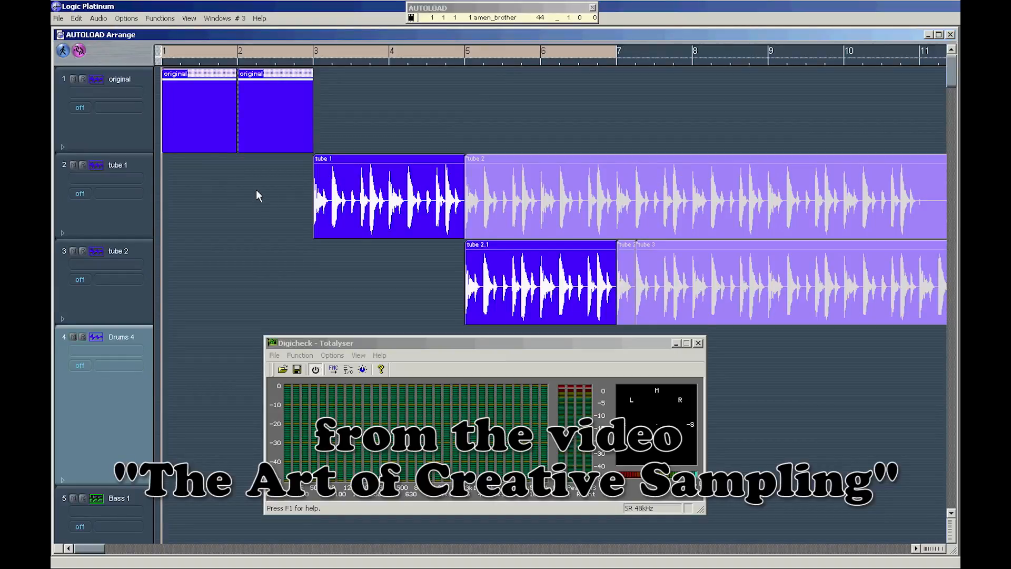
mouse_move(334, 198)
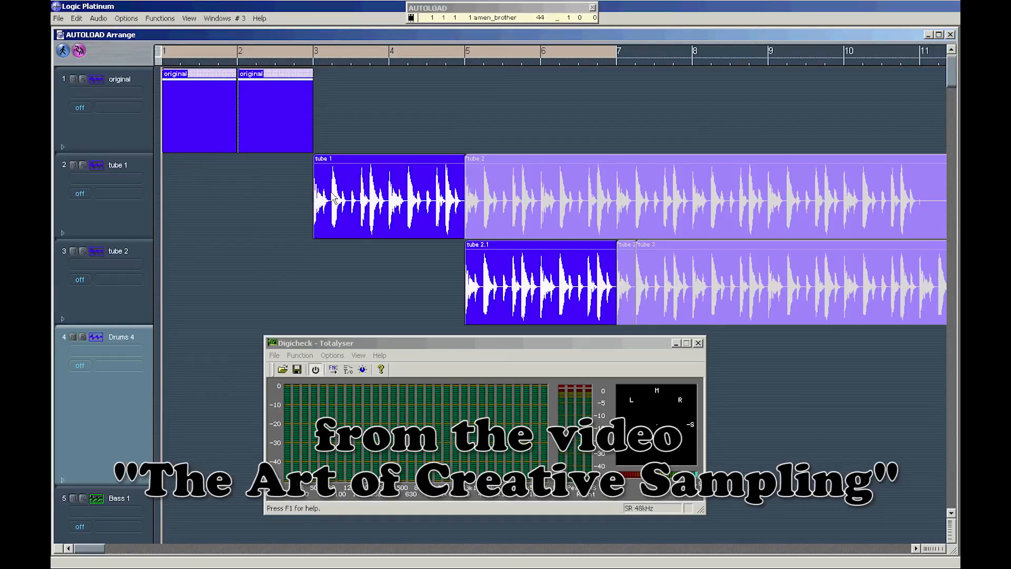
mouse_move(230, 199)
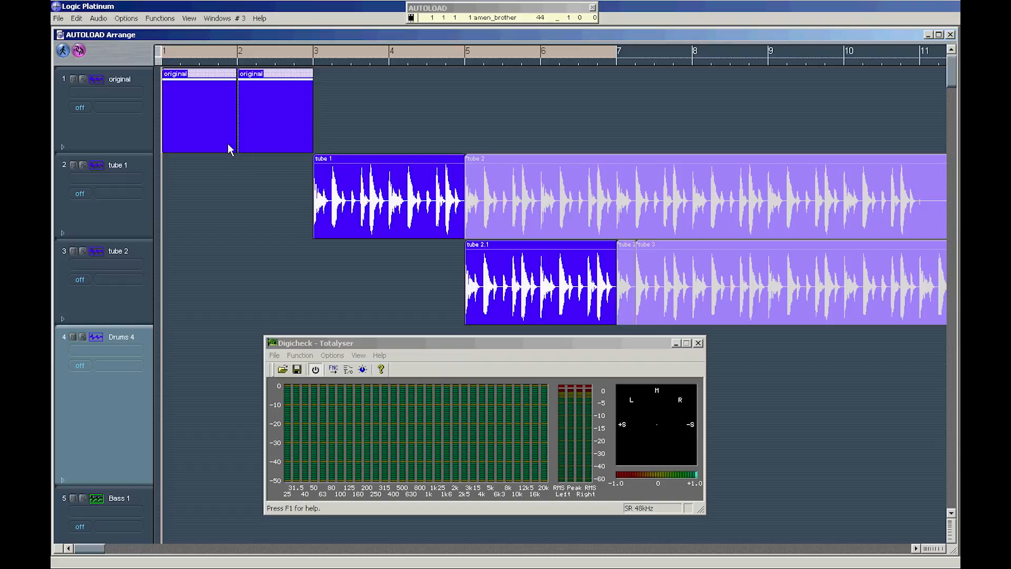
mouse_move(351, 179)
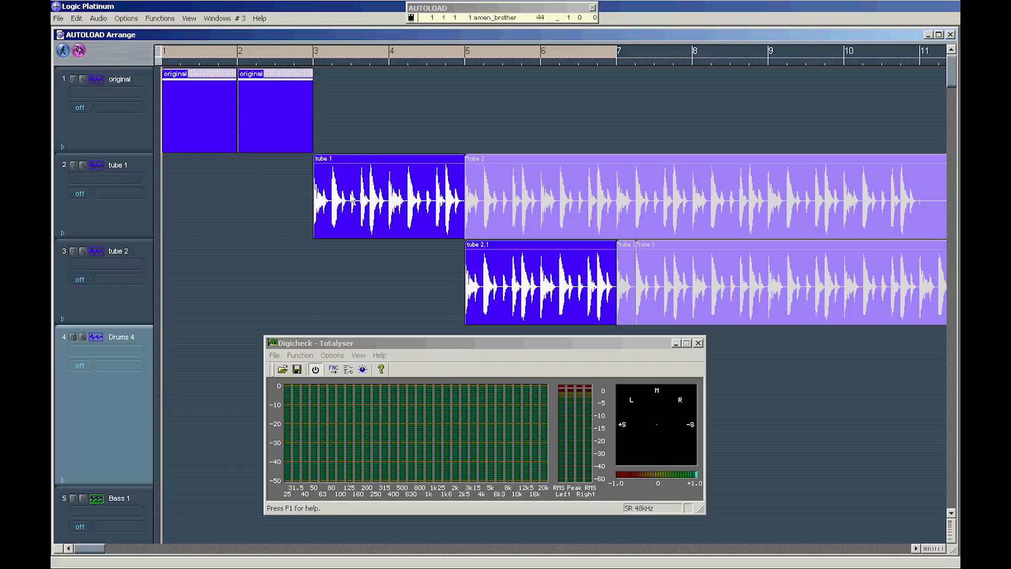
mouse_move(490, 287)
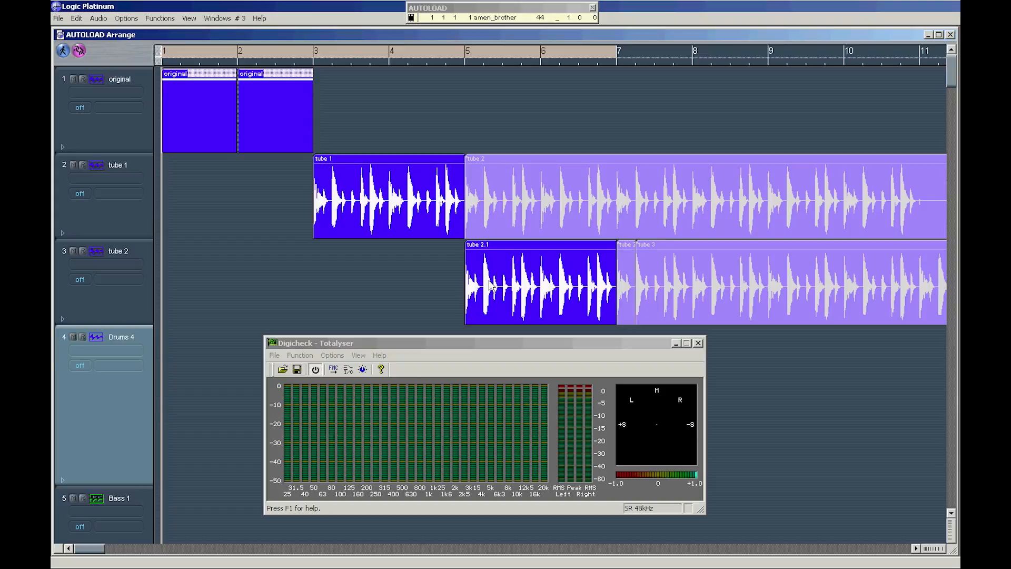
mouse_move(551, 297)
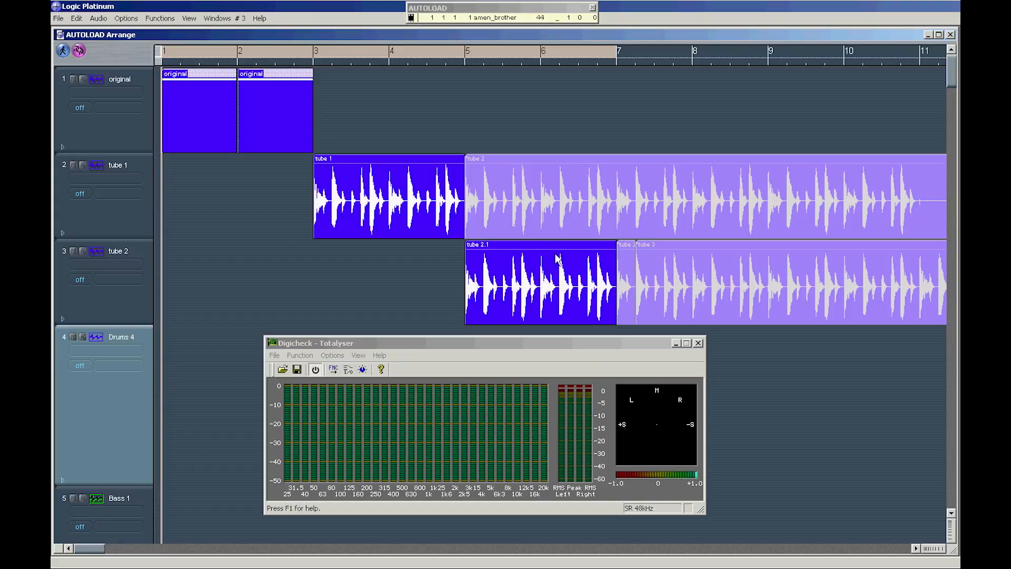
mouse_move(253, 154)
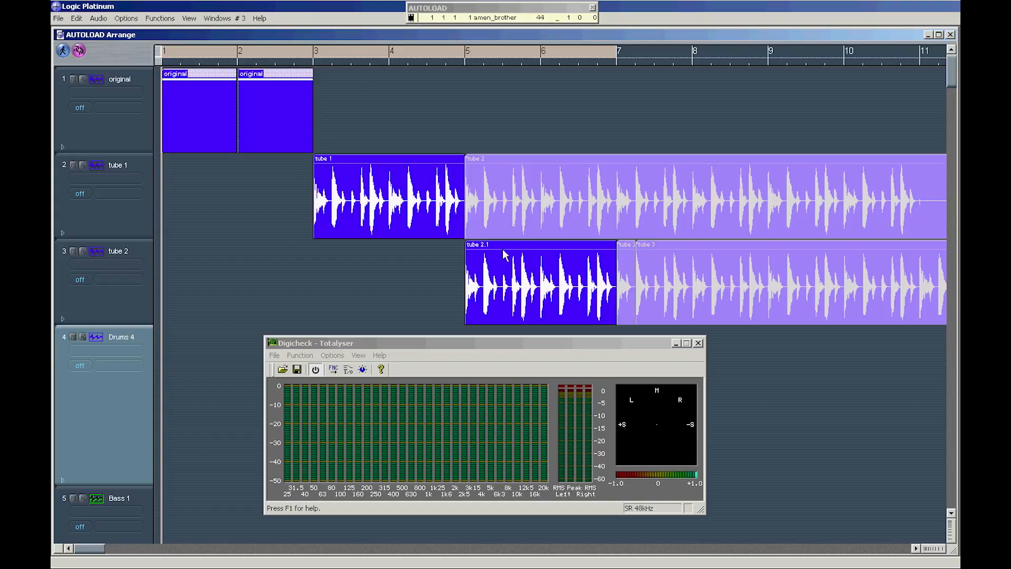
mouse_move(309, 142)
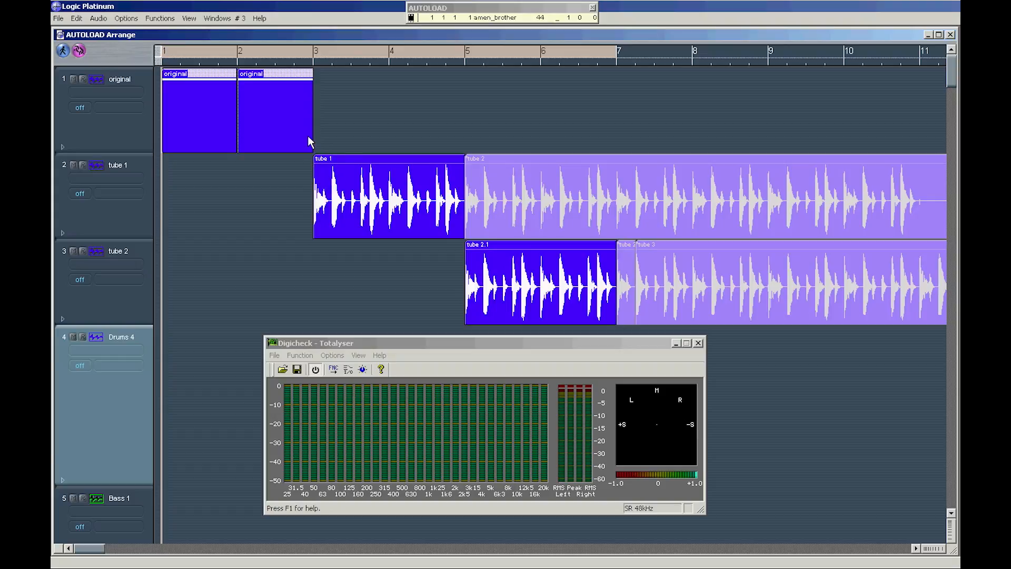
mouse_move(488, 257)
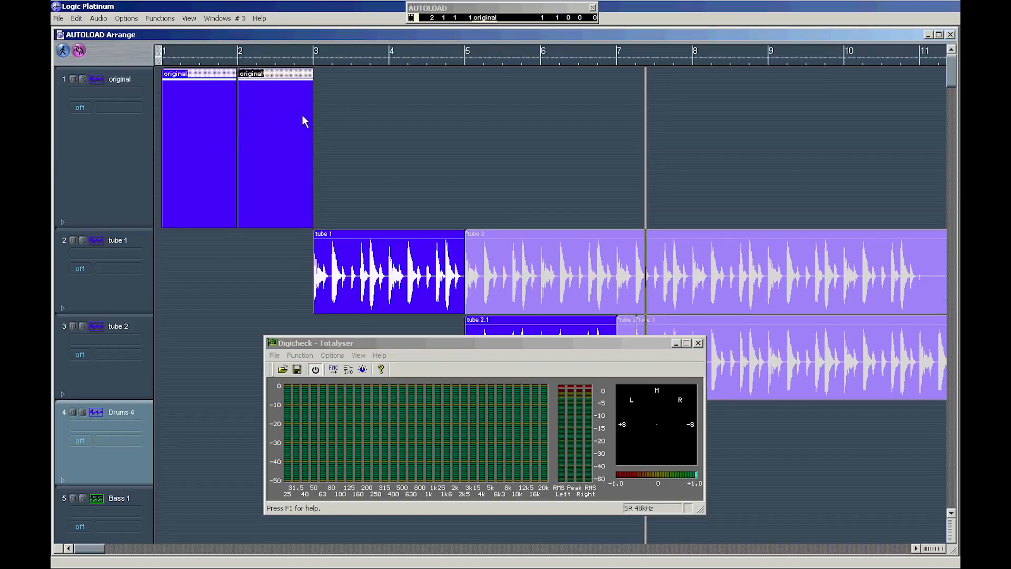
mouse_move(364, 131)
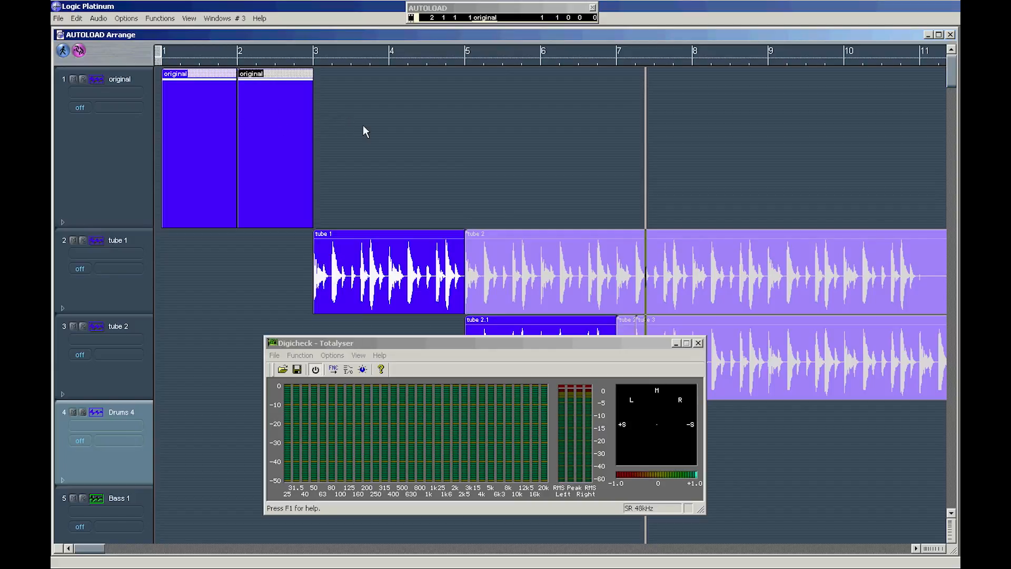
mouse_move(293, 129)
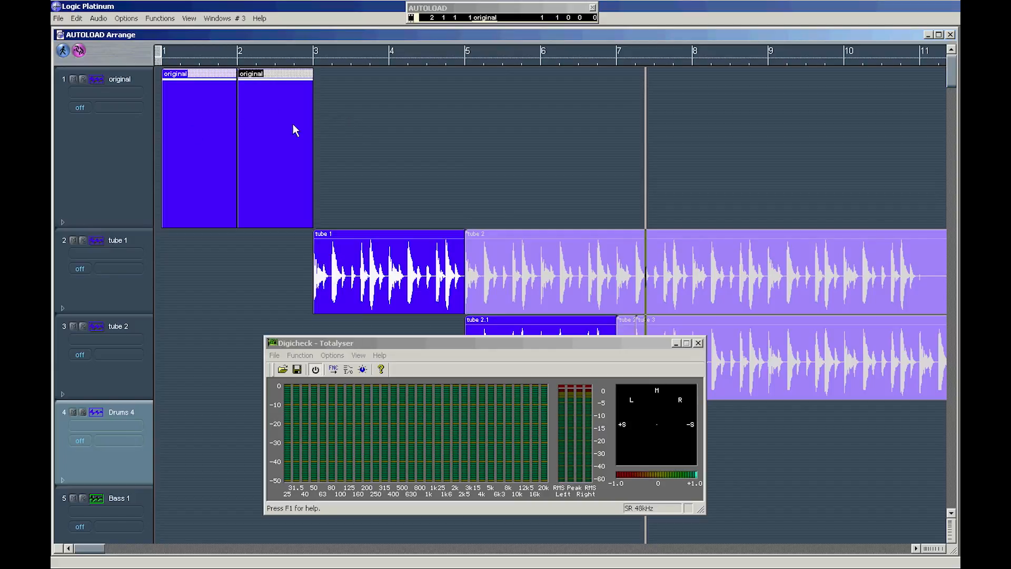
mouse_move(212, 120)
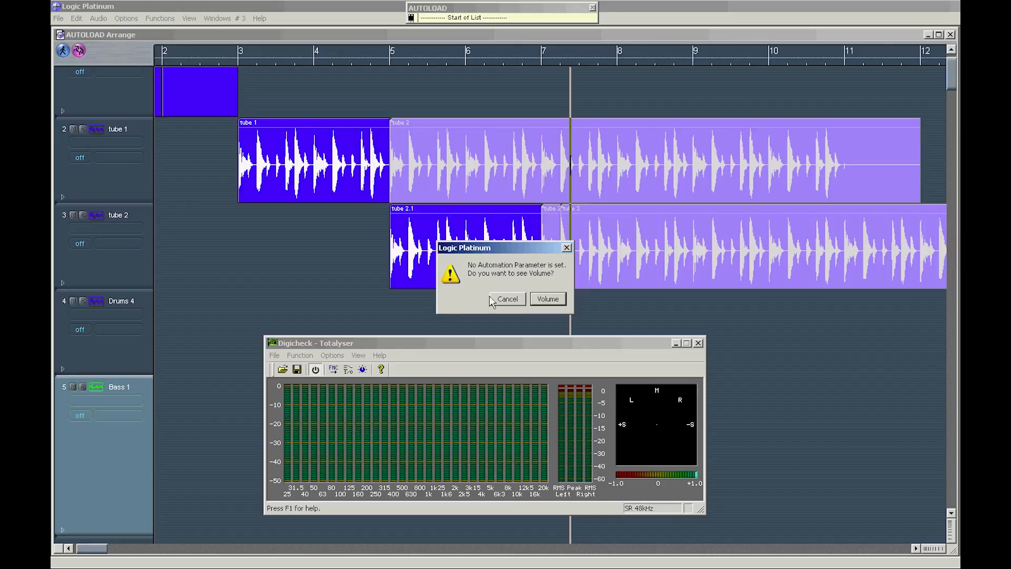
left_click(507, 299)
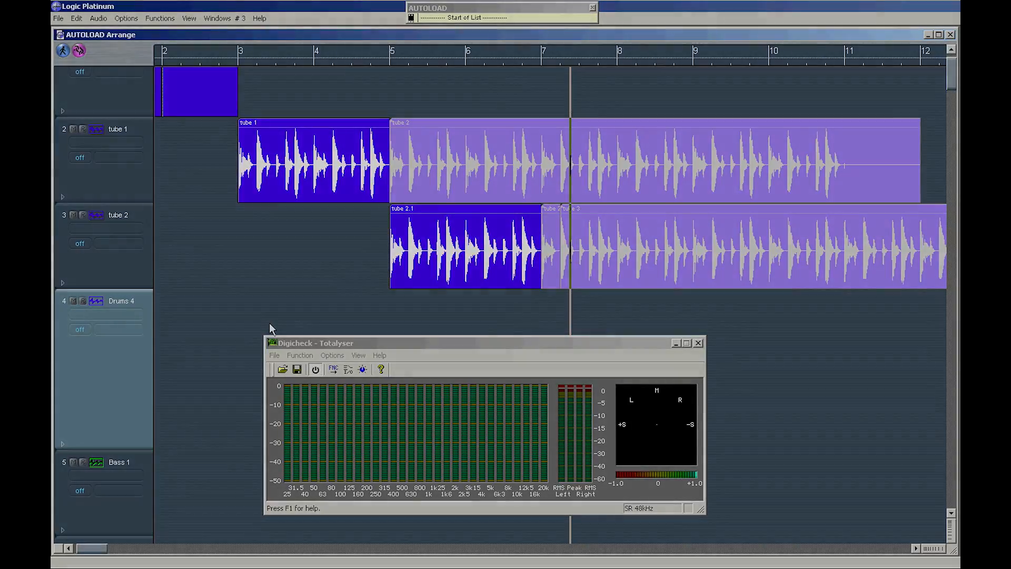